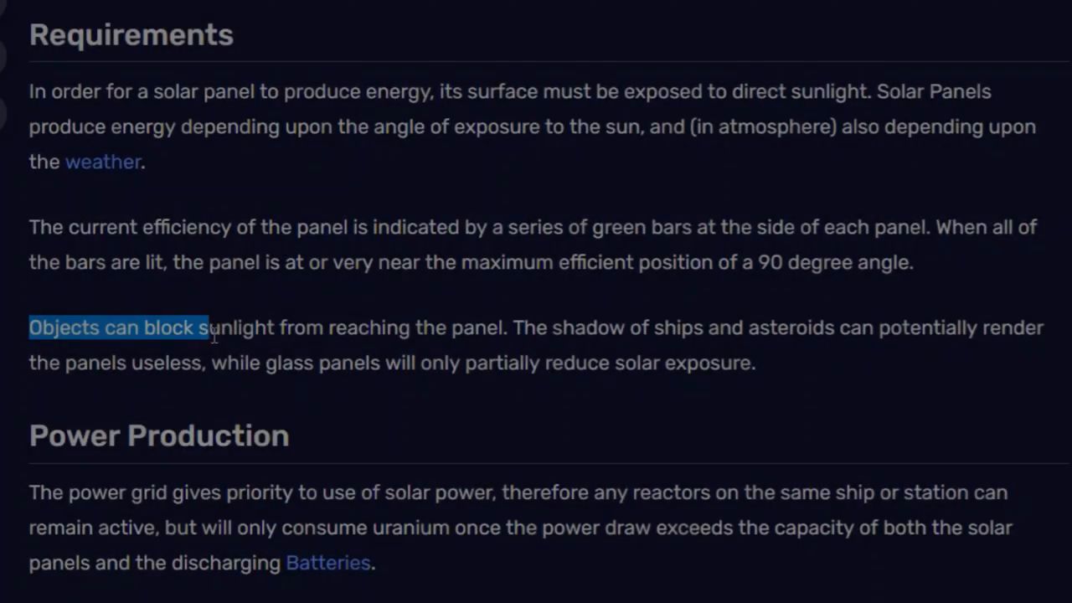
- Highlight the wiki sentence noting objects can block sunlight from reaching a solar panel
drag(204, 326, 260, 361)
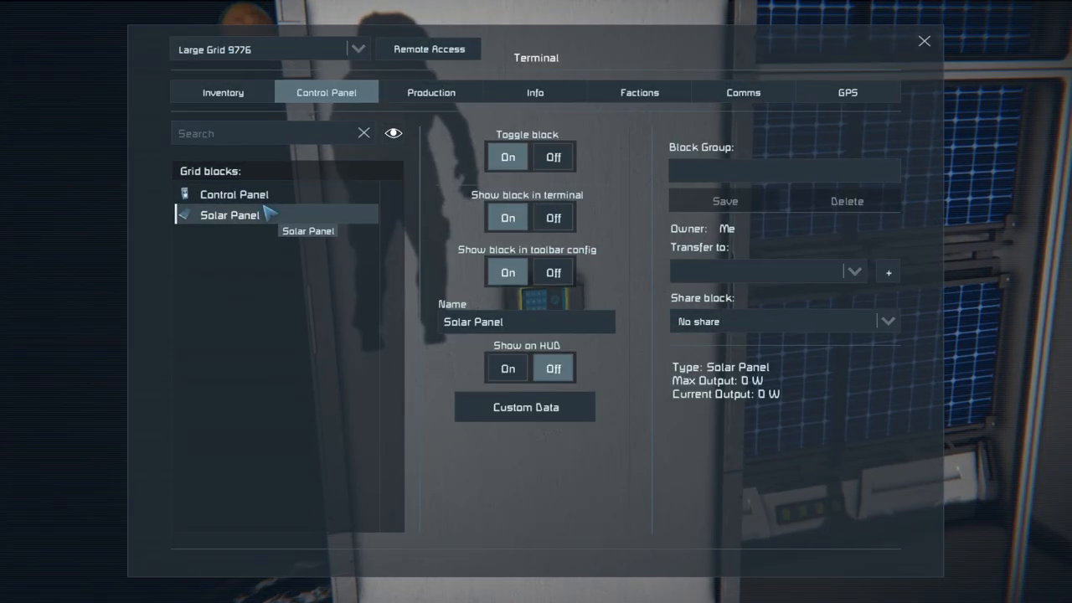
- Select the Solar Panel block to reveal its 0 W maximum and current output
click(924, 41)
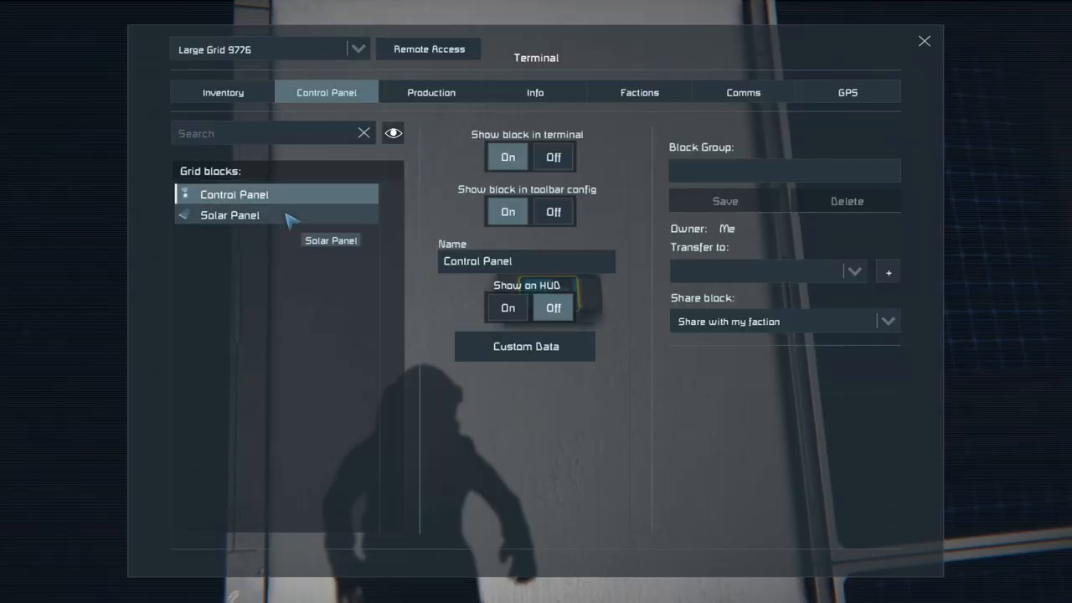
- Return to the Solar Panel entry and confirm its output still reads 0 W
click(230, 214)
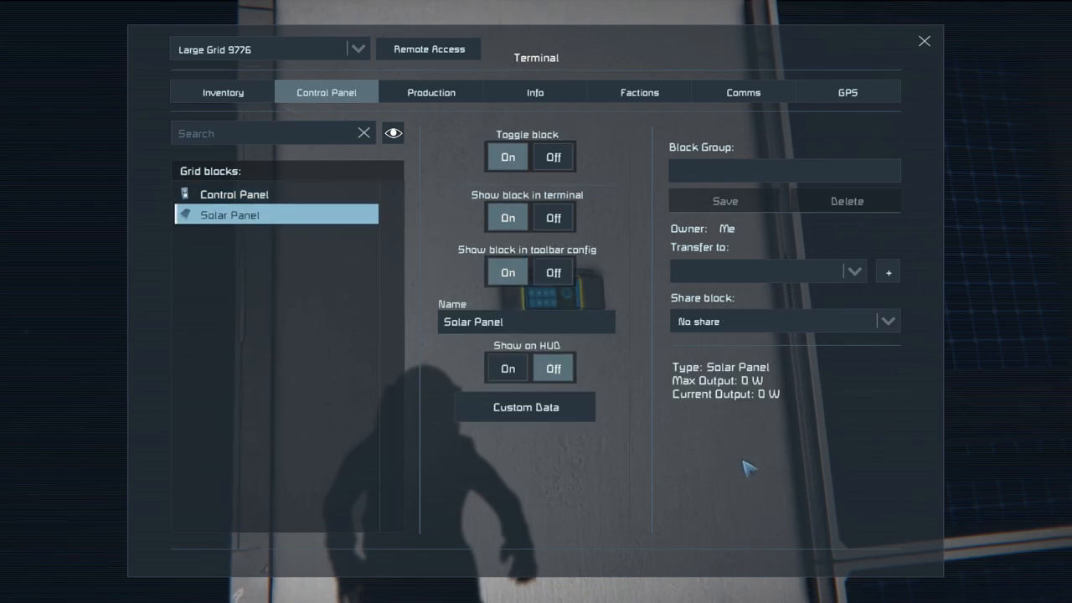
click(925, 40)
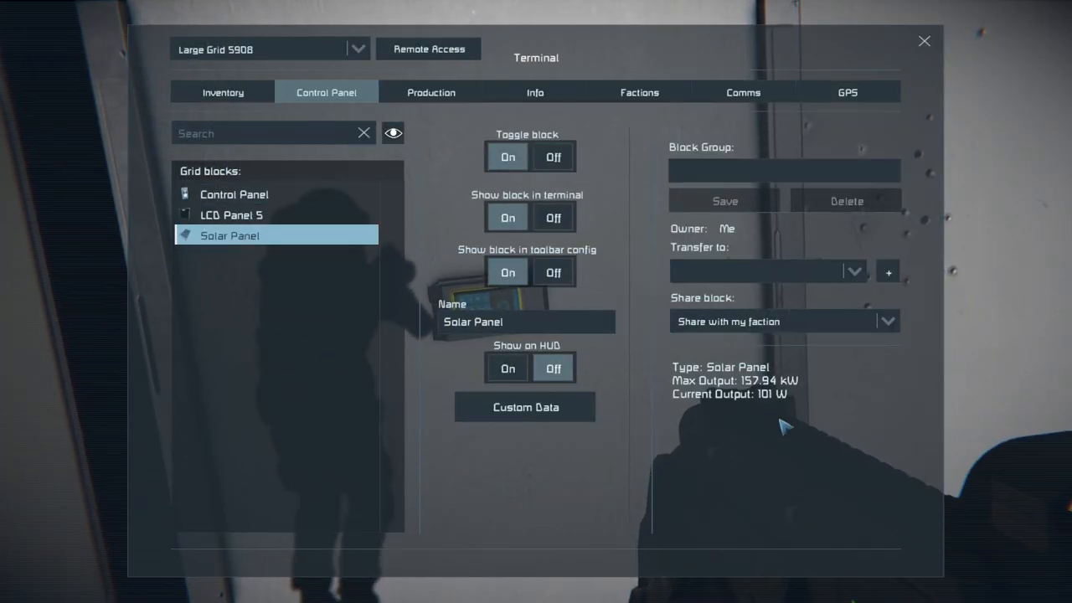
- Read the second grid's solar panel at 157.94 kW max and 101 W current, then close the terminal
click(925, 40)
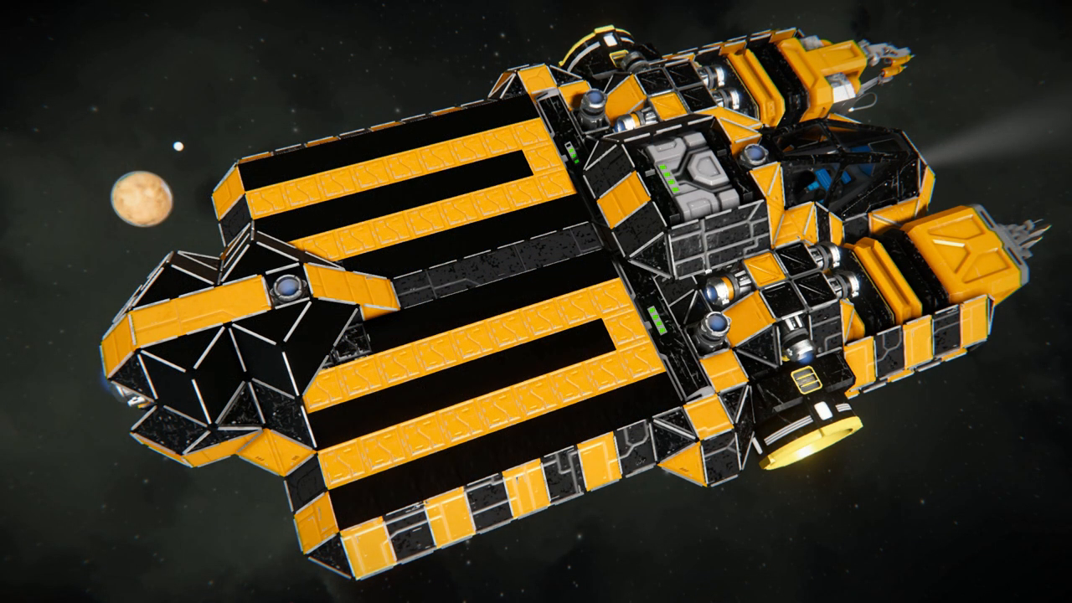